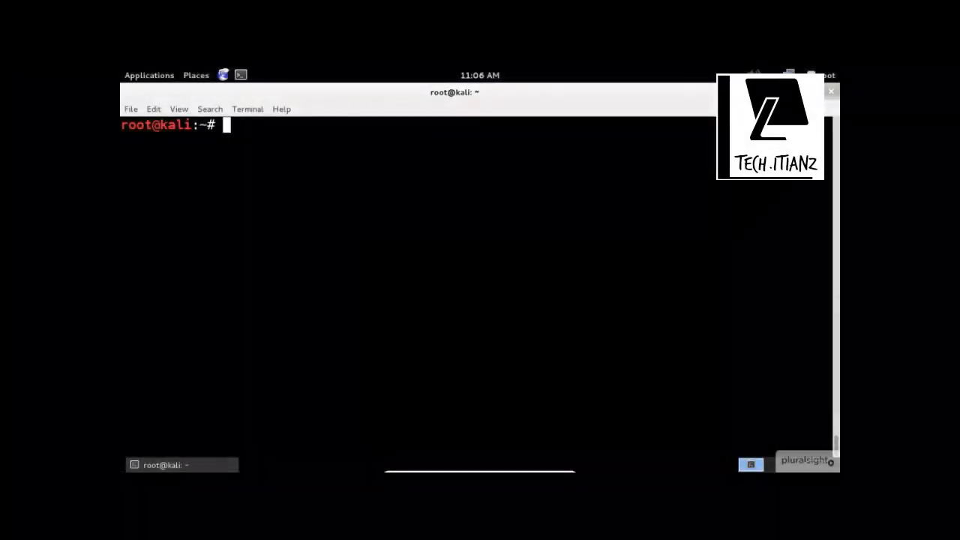
pyautogui.write('t')
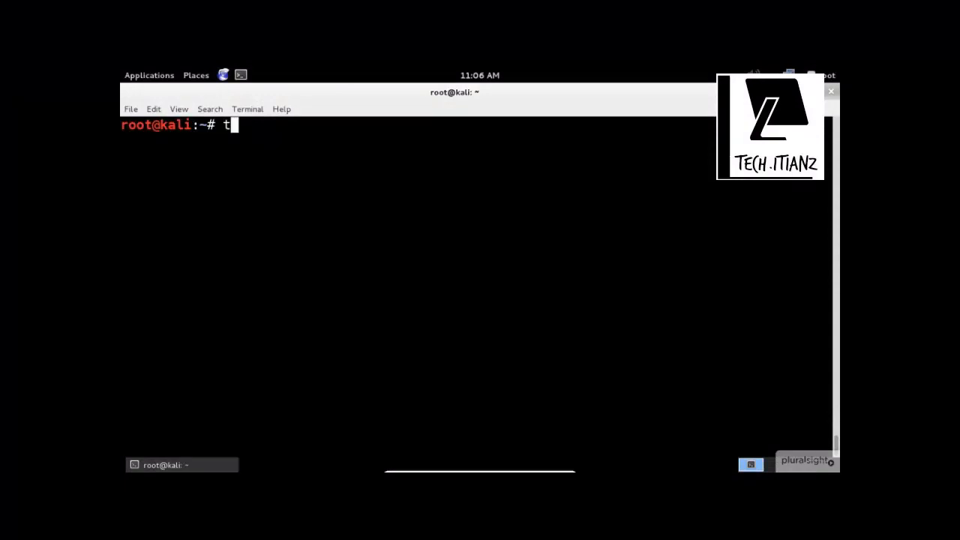
pyautogui.write('raceroute')
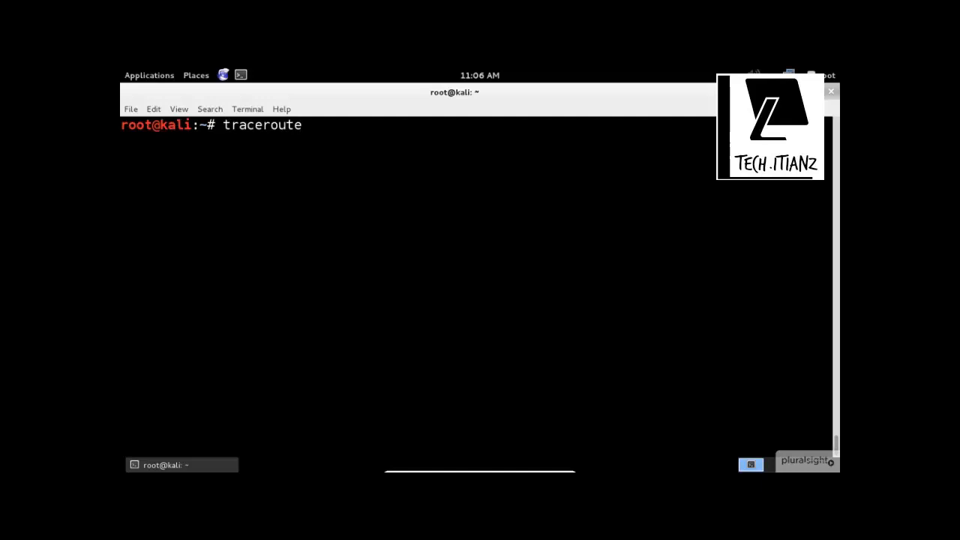
pyautogui.write('www.goo')
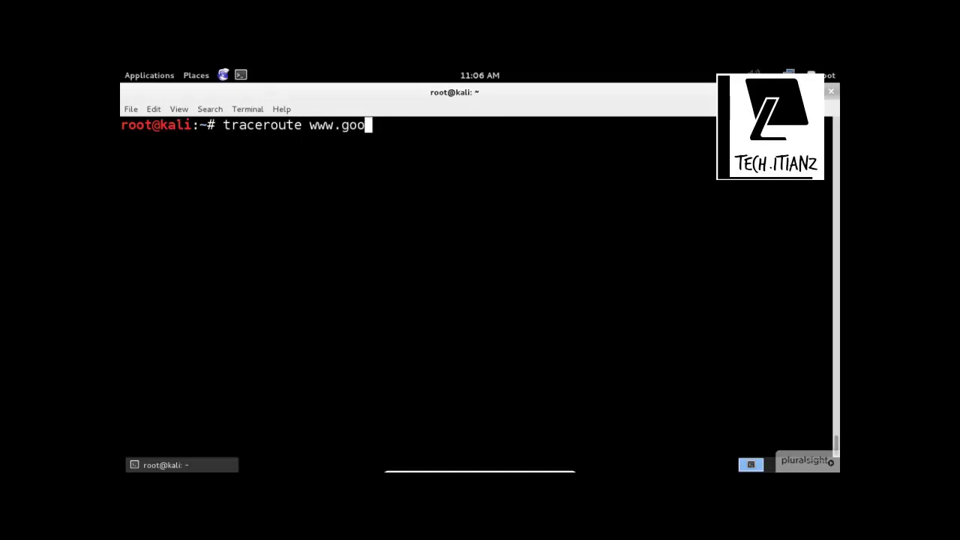
pyautogui.press('Return')
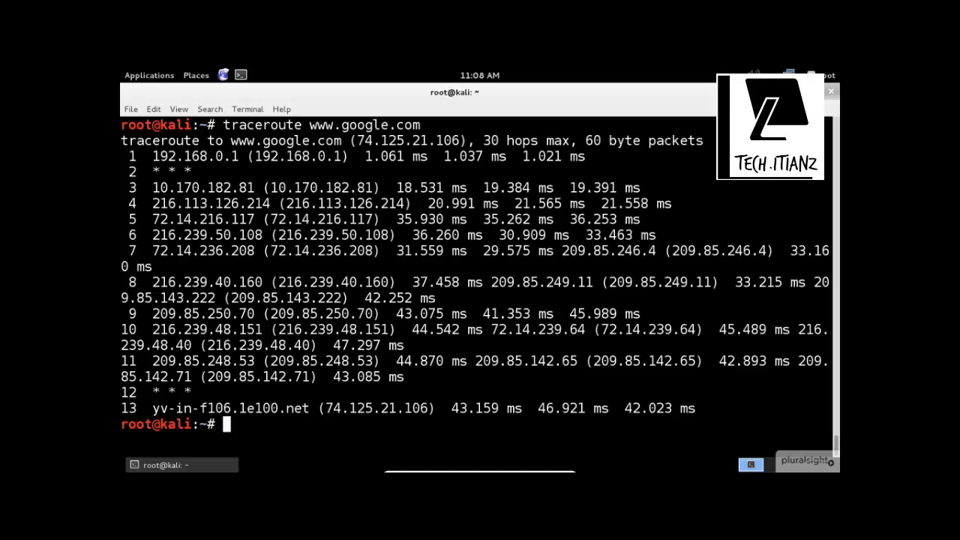
# Step: Clear the screen and run nmap -v --traceroute 104.210.194.254, revealing open port 443/tcp
pyautogui.write('clear')
pyautogui.write('nmap -v')
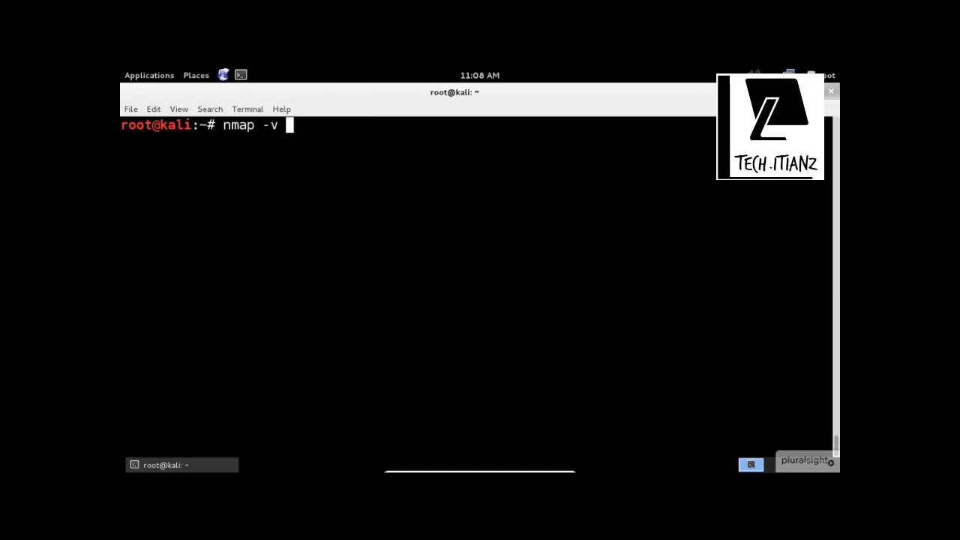
pyautogui.write('--traceroute')
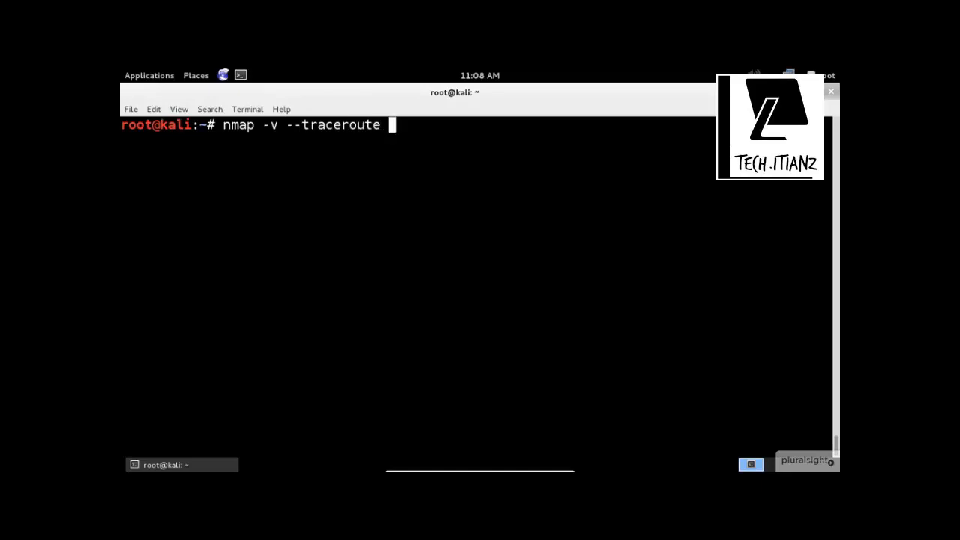
pyautogui.write('104.210.')
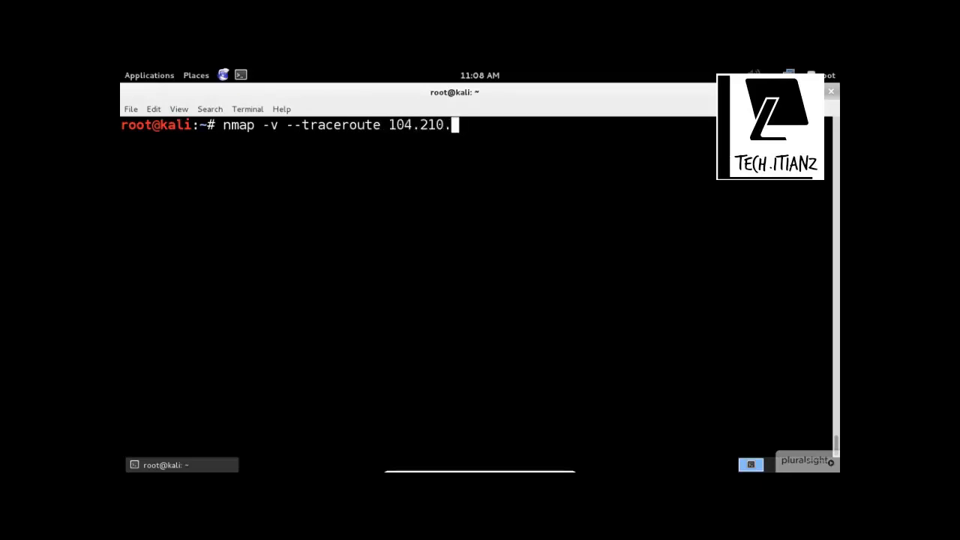
pyautogui.write('194.254')
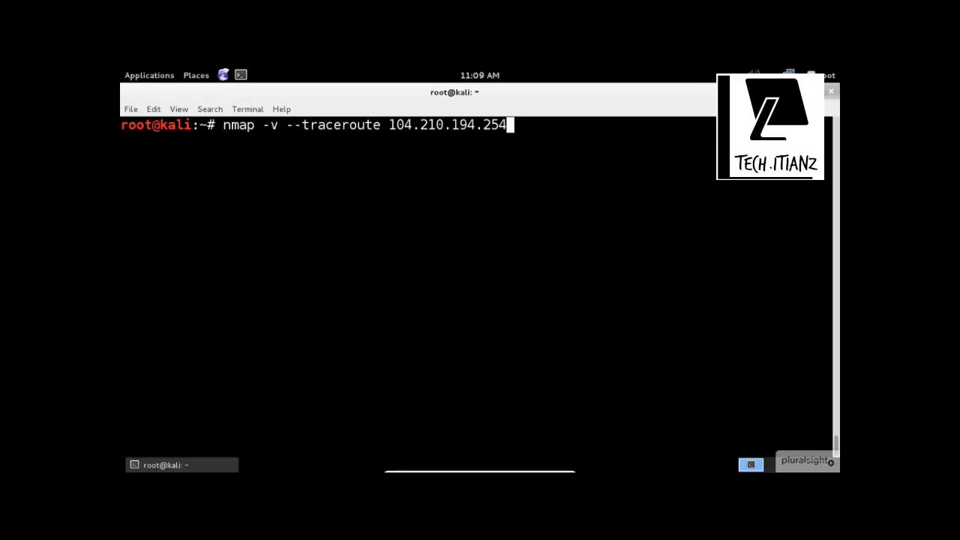
pyautogui.press('Return')
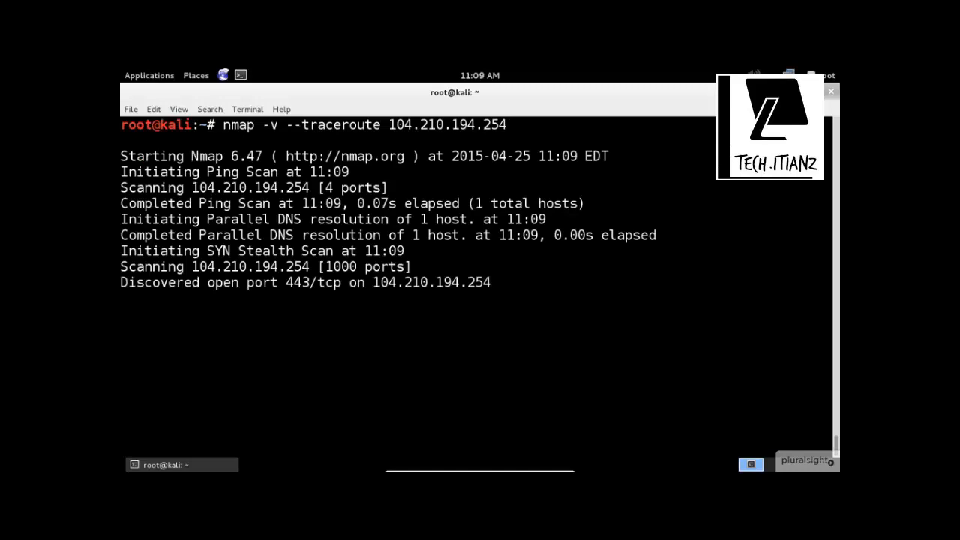